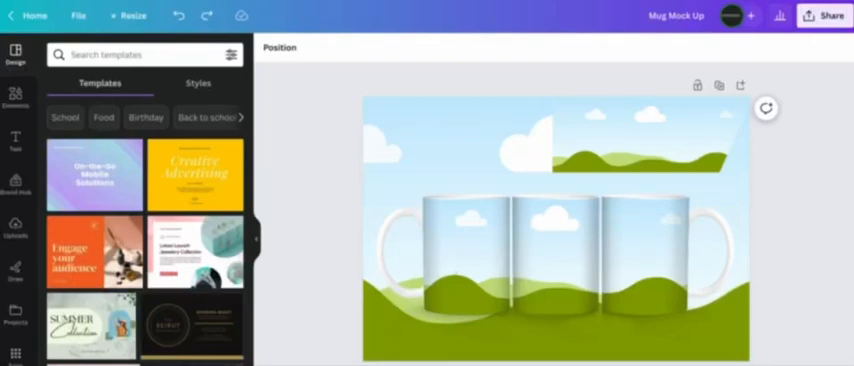
mouse_move(292, 224)
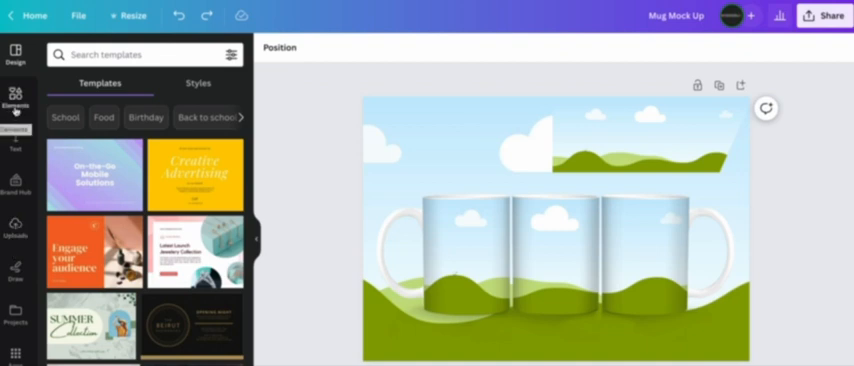
- Drop a sandy beach photo onto the background behind the mugs from Elements, then show Uploads
left_click(14, 98)
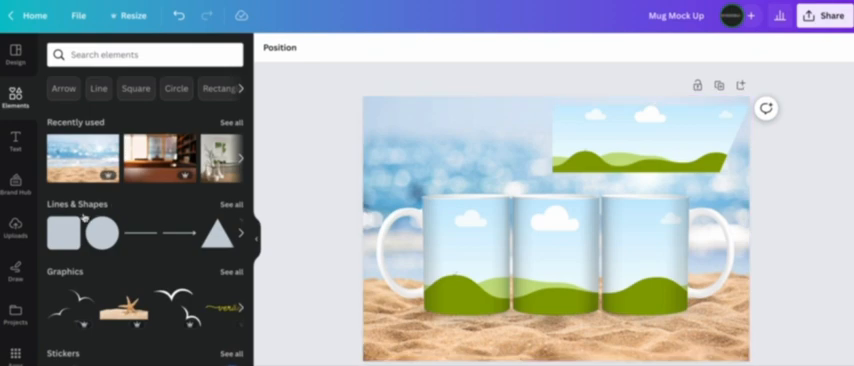
left_click(14, 228)
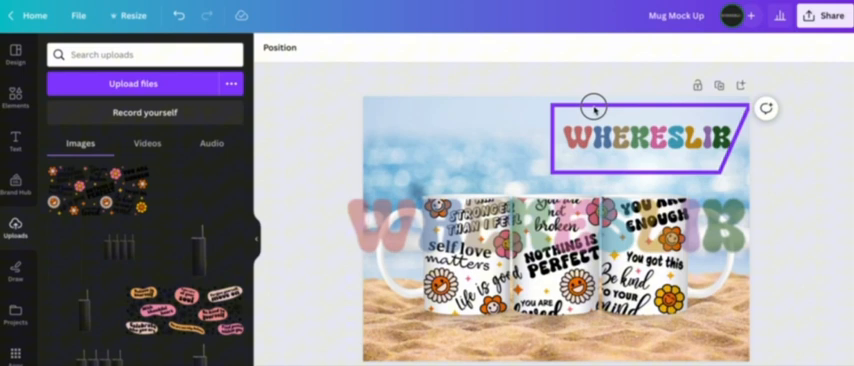
- Move the WHERESLIE logo into the top-right corner and select it
left_click_drag(594, 104, 648, 138)
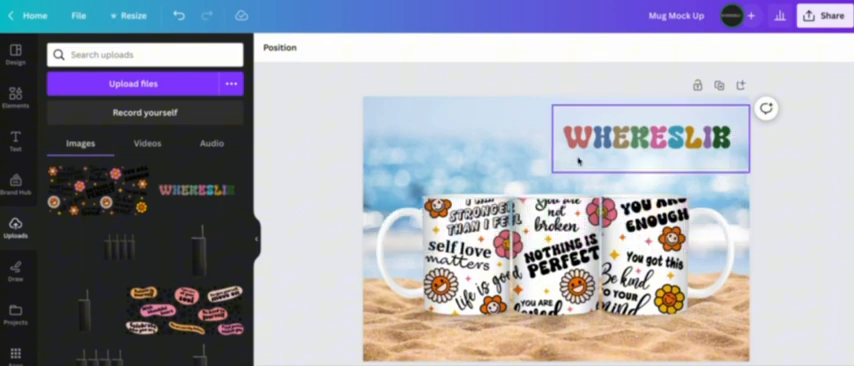
left_click(650, 136)
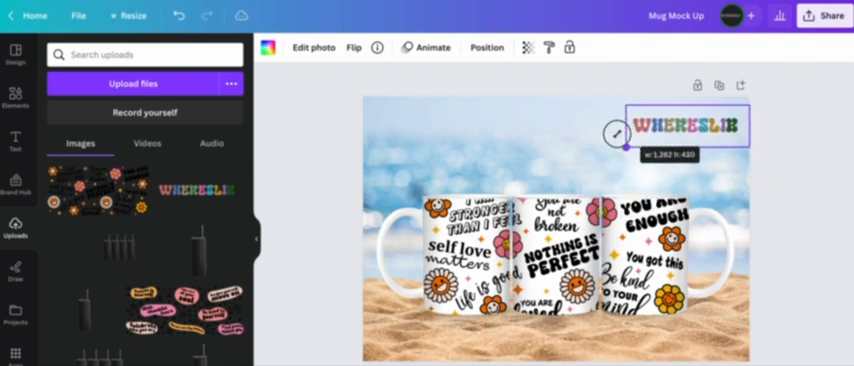
- Shrink the WHERESLIE logo and lower its transparency so it sits semi-transparent above the mugs
left_click_drag(616, 132, 612, 144)
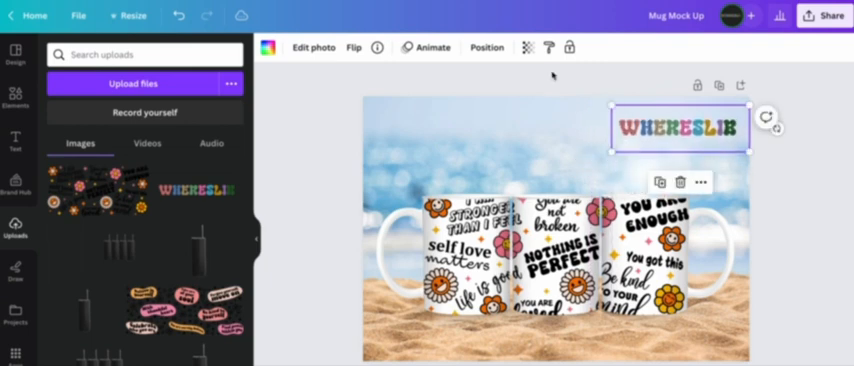
left_click(524, 48)
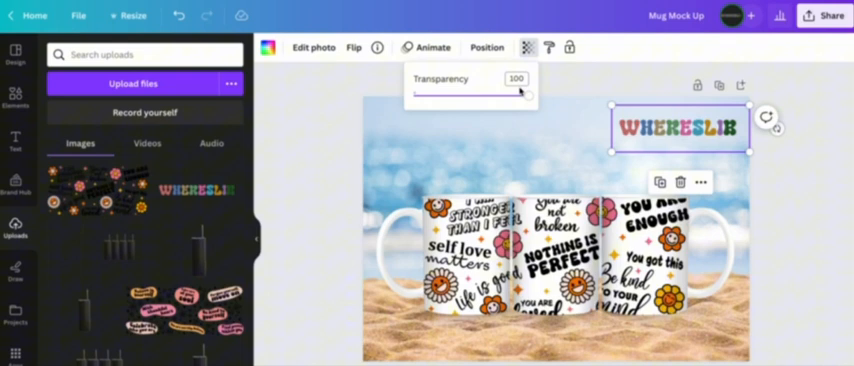
left_click_drag(520, 92, 478, 92)
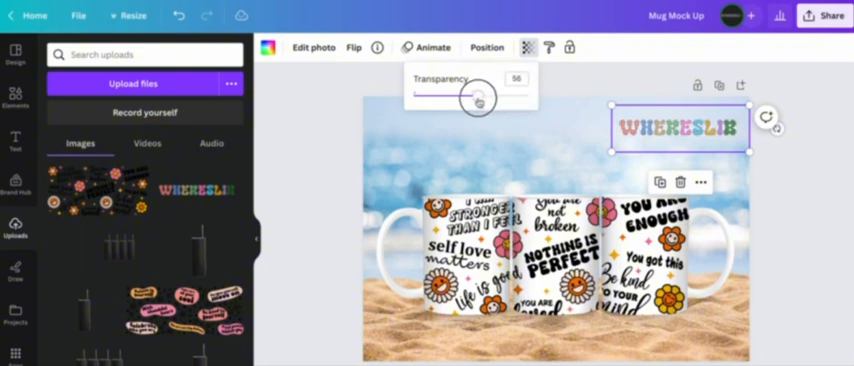
left_click_drag(480, 96, 470, 96)
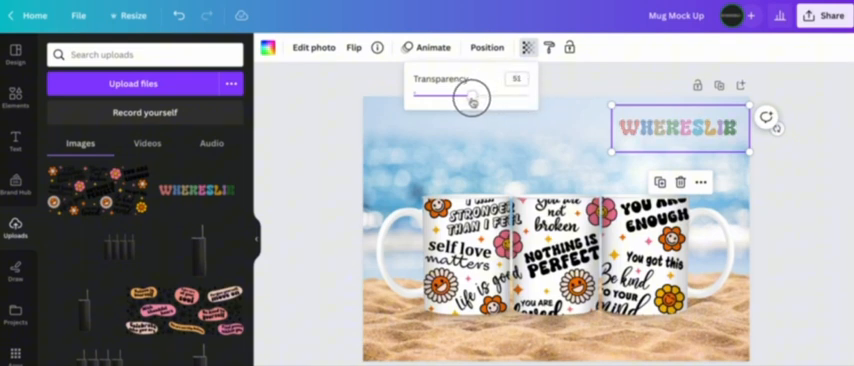
left_click_drag(472, 96, 470, 96)
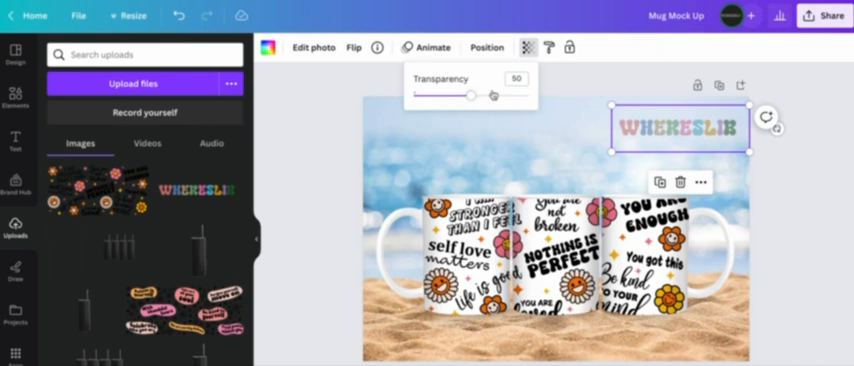
left_click(678, 128)
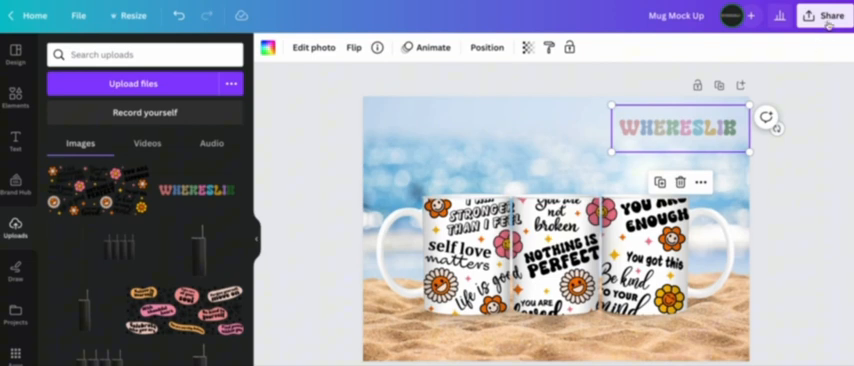
- Download the finished mug mockup as a PNG via Share
left_click(816, 14)
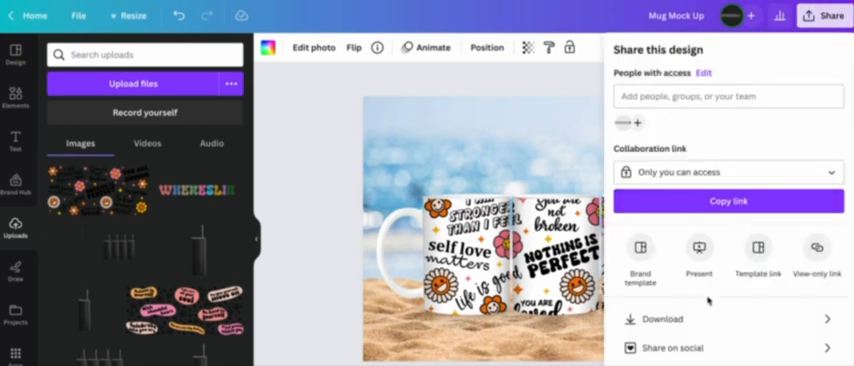
left_click(658, 320)
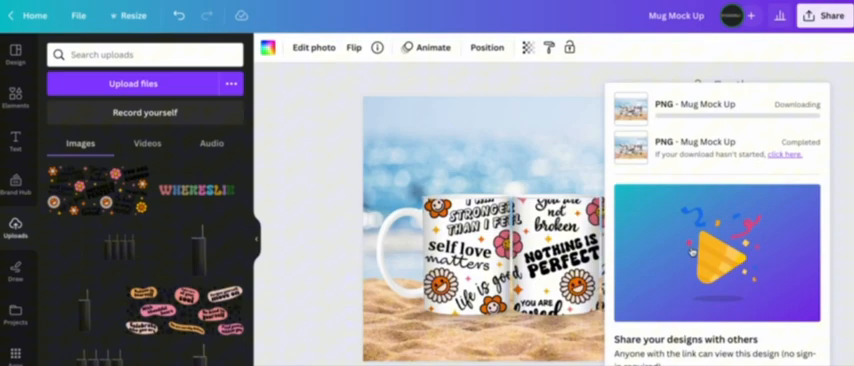